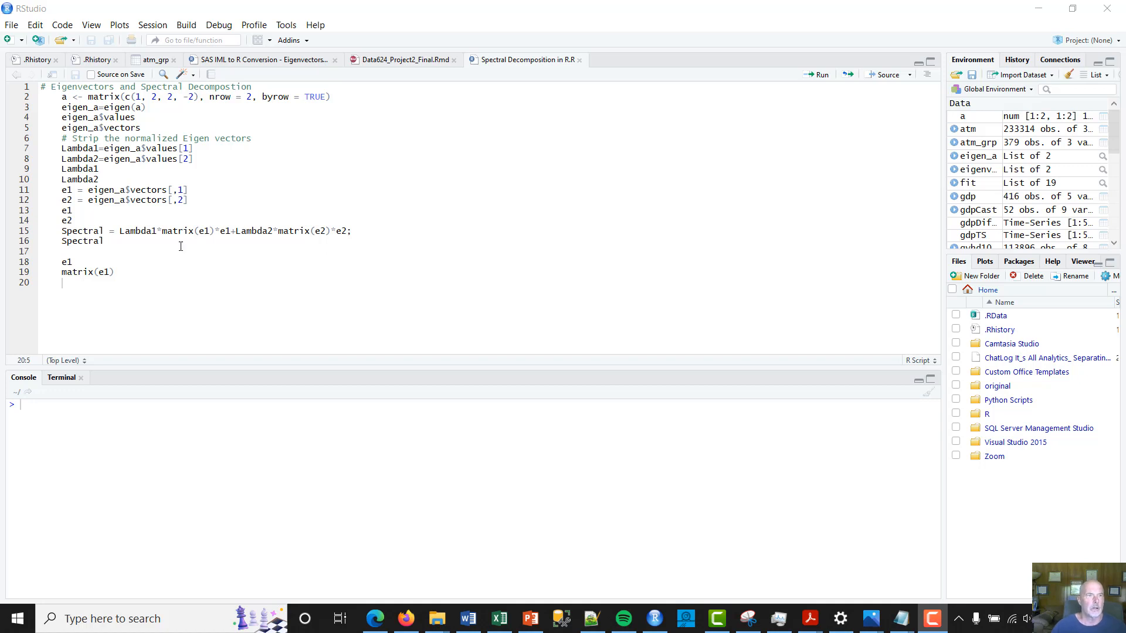
# - Add a line printing matrix a and run lines 1–3, showing [1 2; 2 -2]
pyautogui.click(371, 131)
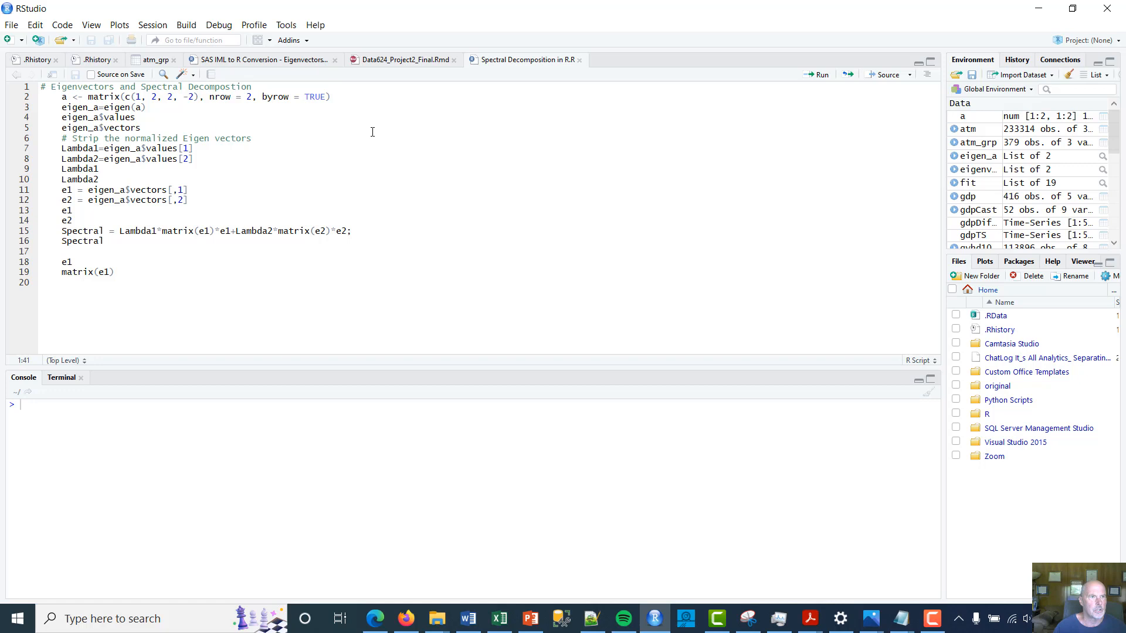
pyautogui.click(79, 97)
pyautogui.write('a')
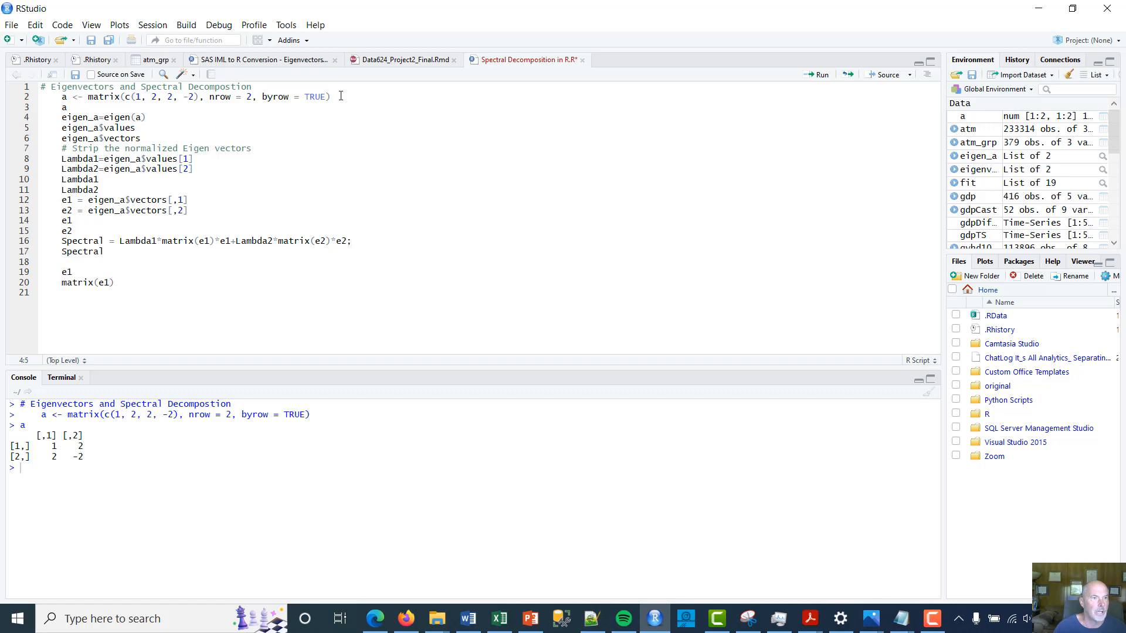
# - Run eigen(a) and print eigenvalues 2 and -3, the eigenvector matrix, and Lambda1
pyautogui.click(132, 117)
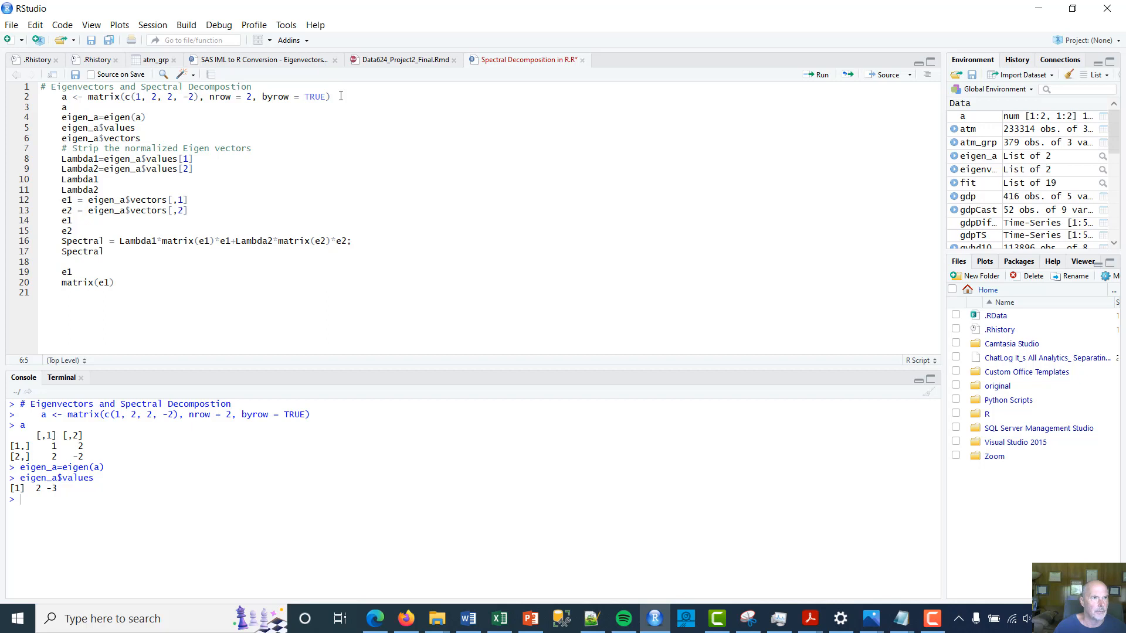
pyautogui.click(77, 128)
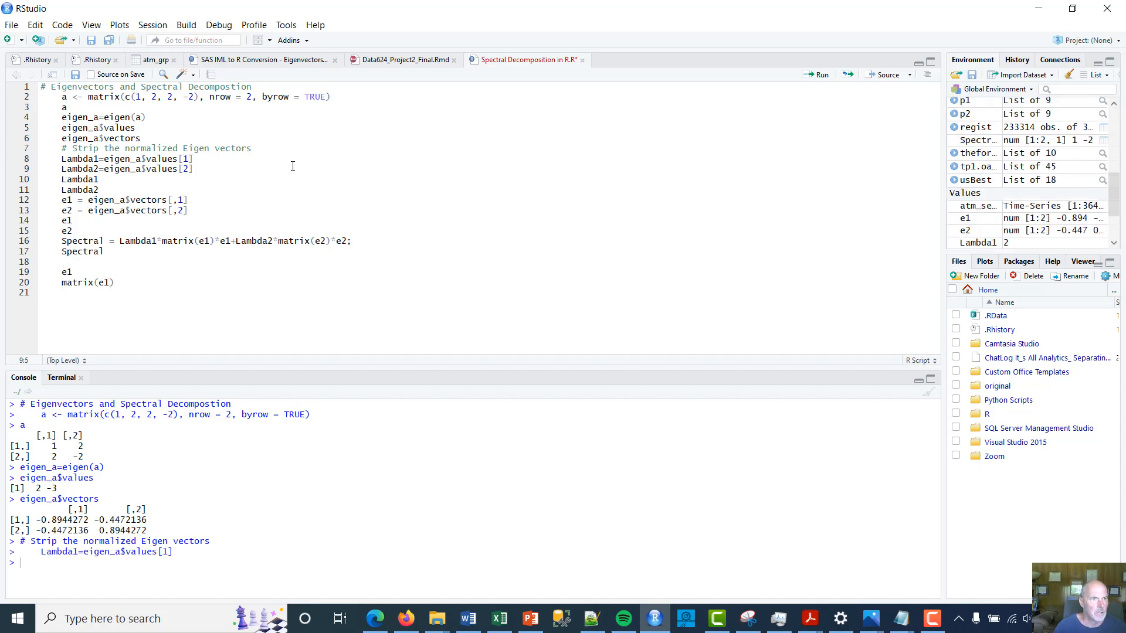
# - Run lines 9–15 to print Lambda1 = 2, Lambda2 = -3, and eigenvectors e1 and e2
pyautogui.press('Return')
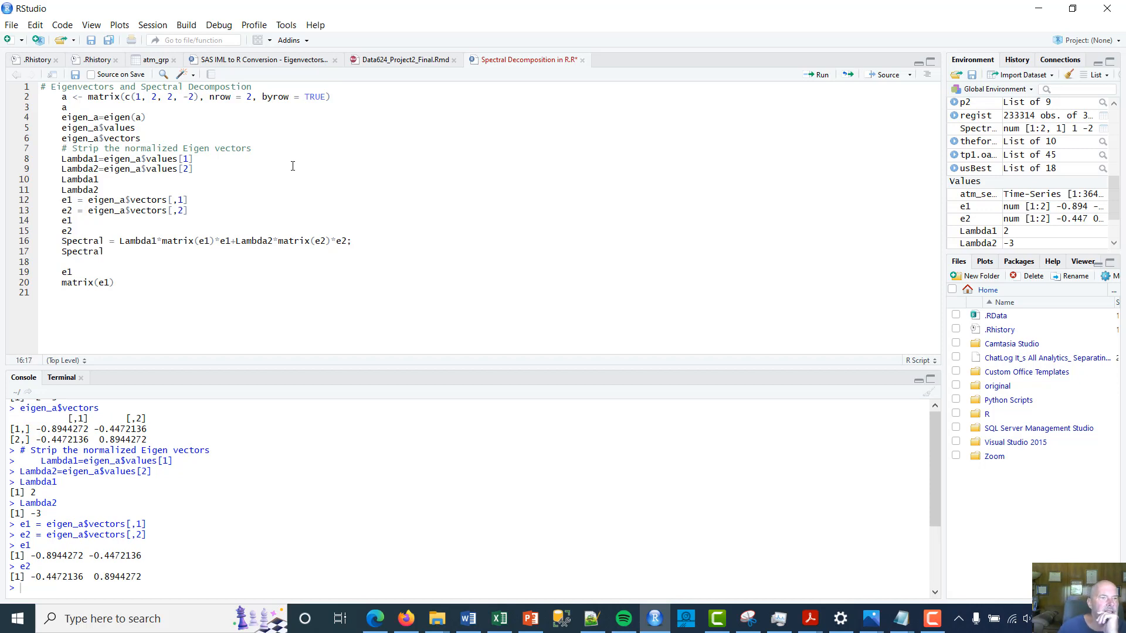
pyautogui.click(188, 241)
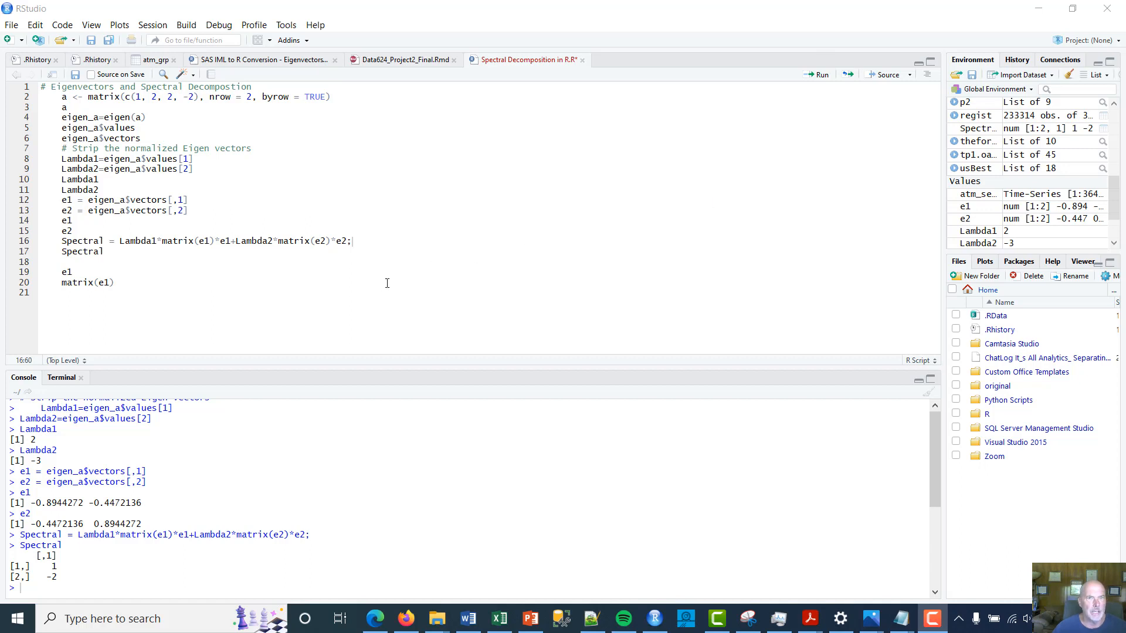
pyautogui.moveTo(320, 312)
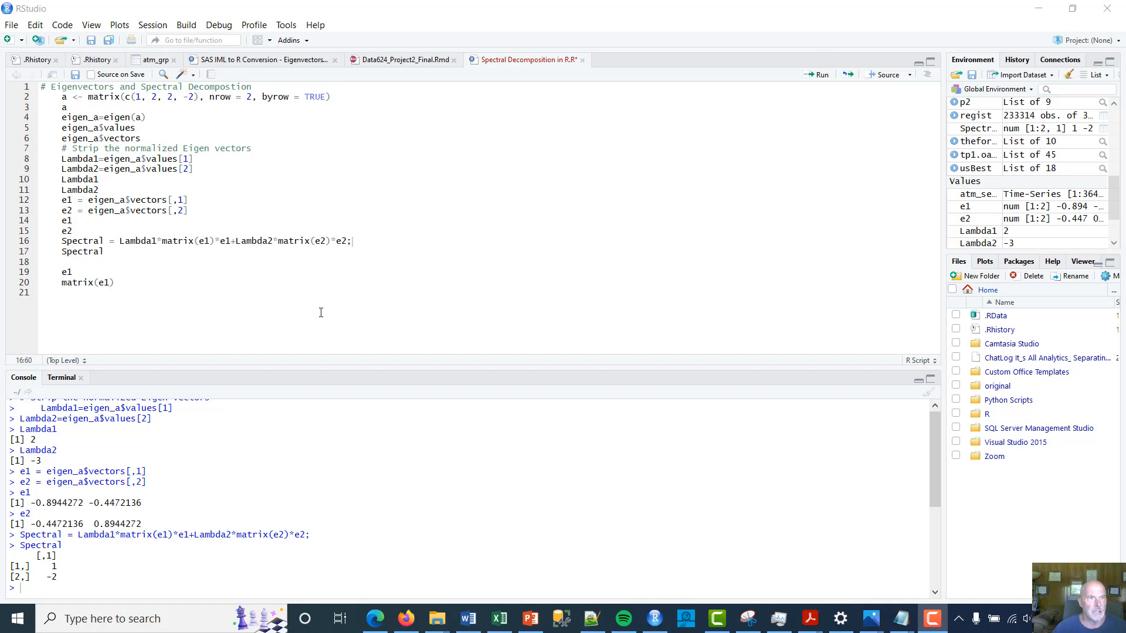